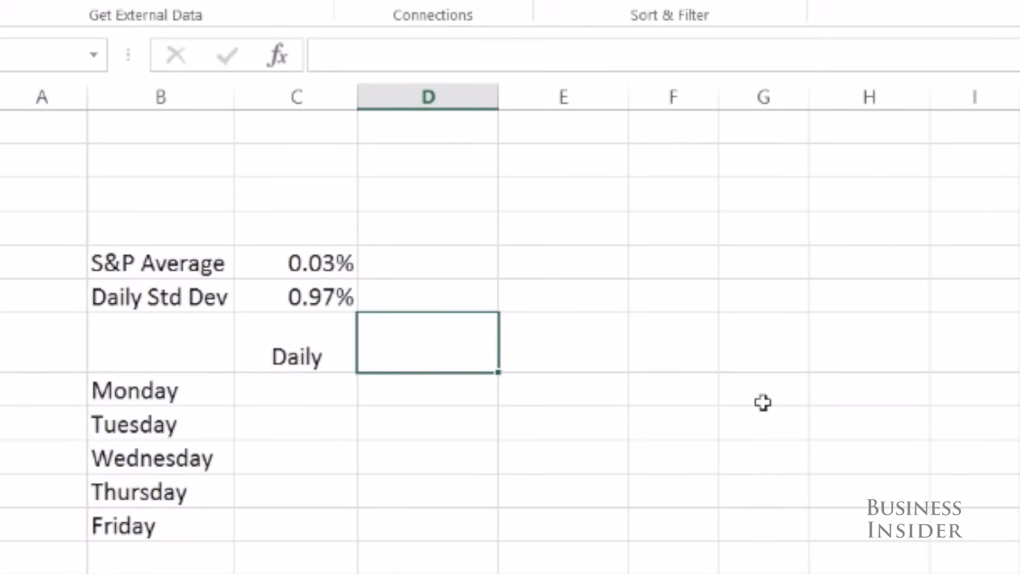
# Review the S&P average and daily std dev inputs, then select Monday's daily return cell C8.
pyautogui.click(296, 263)
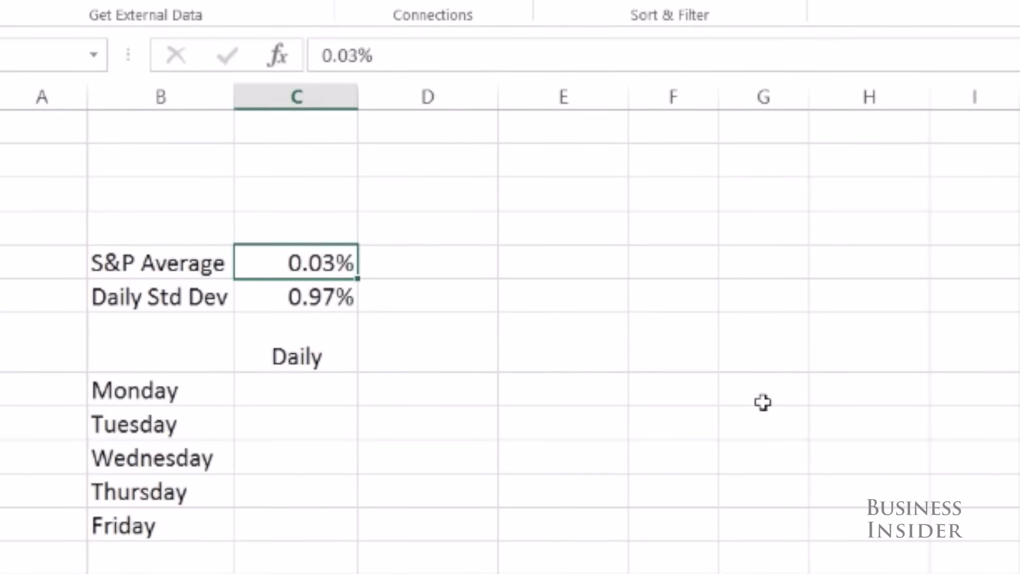
pyautogui.click(295, 296)
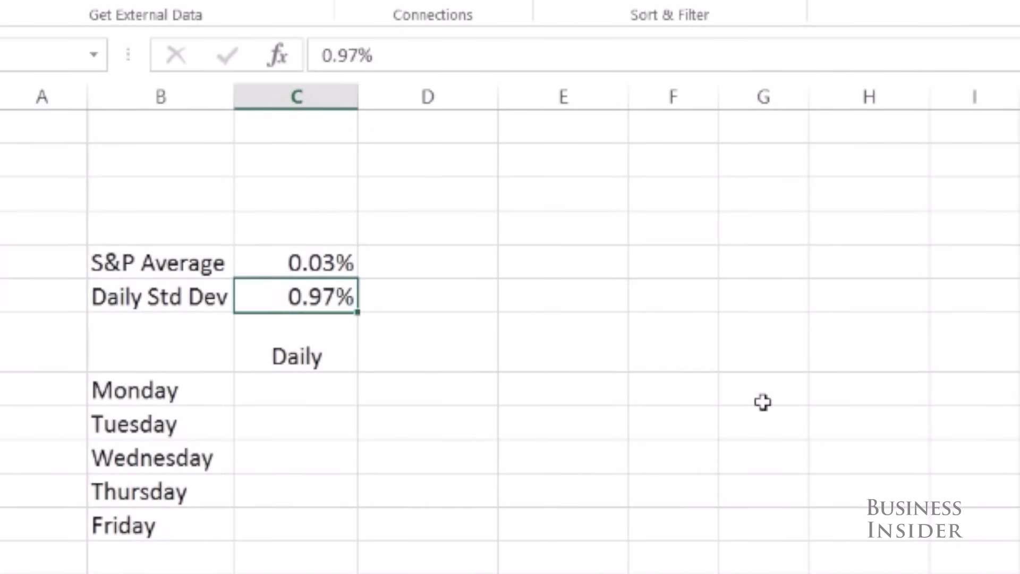
pyautogui.click(427, 296)
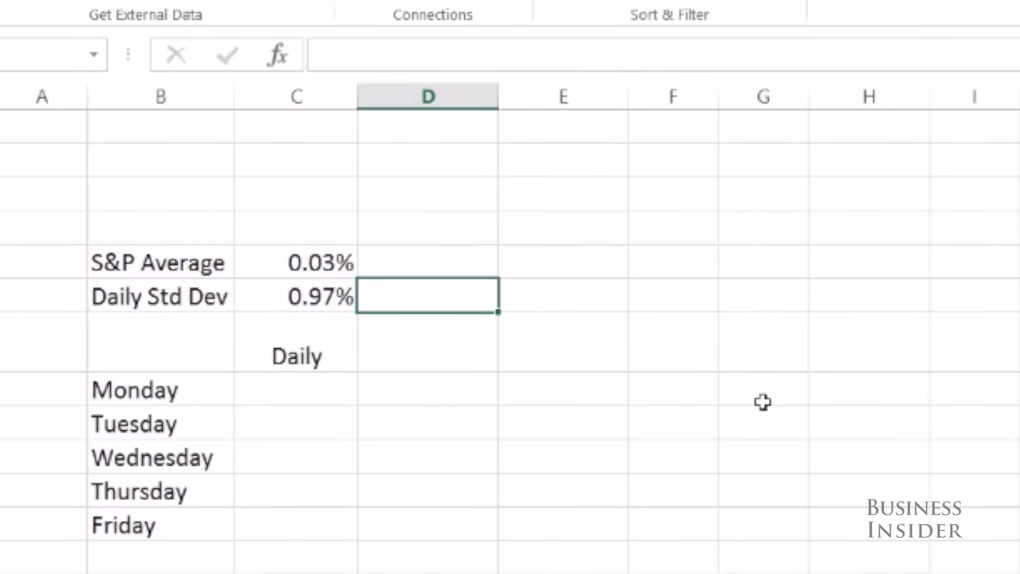
pyautogui.click(296, 389)
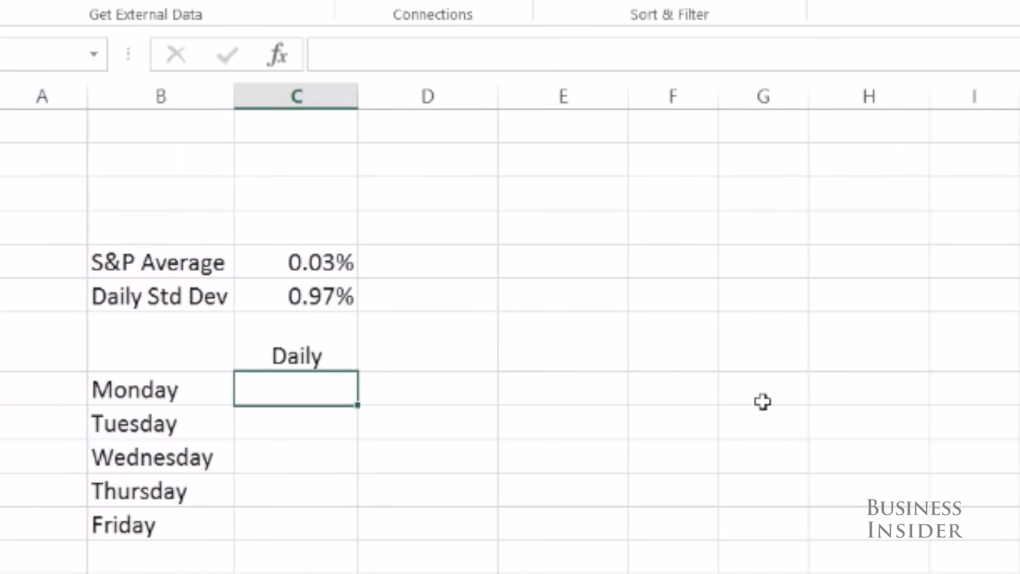
# Enter =NORMINV(RAND(),$C$5,$C$6) as Monday's simulated daily return, showing 1.48%.
pyautogui.write('=n')
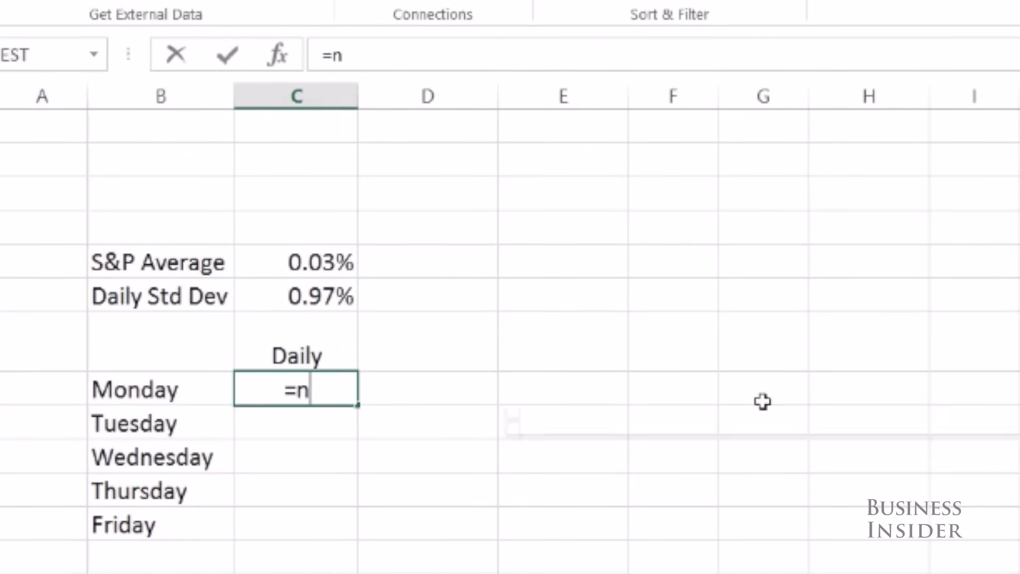
pyautogui.write('orminv')
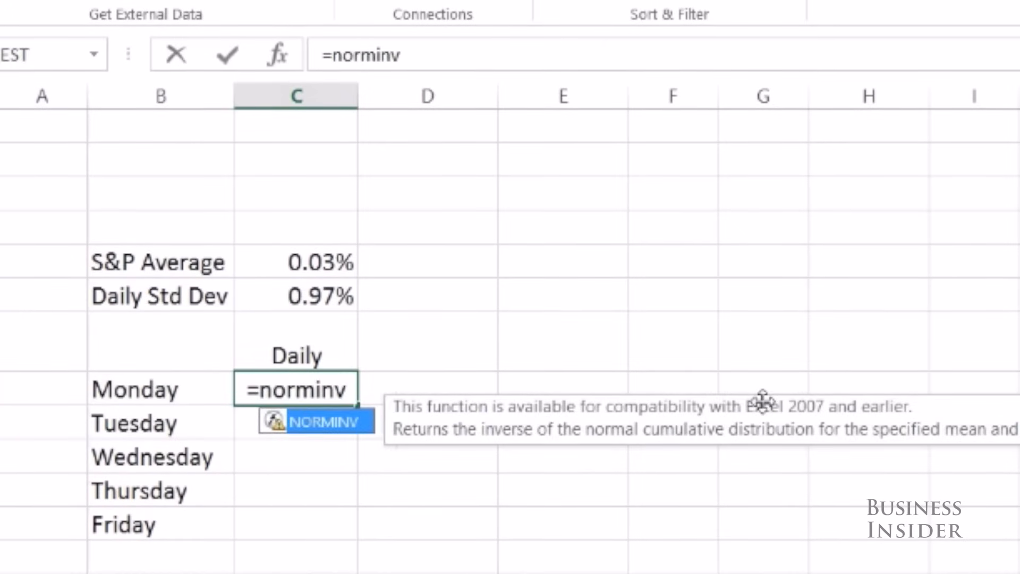
pyautogui.write('(ran')
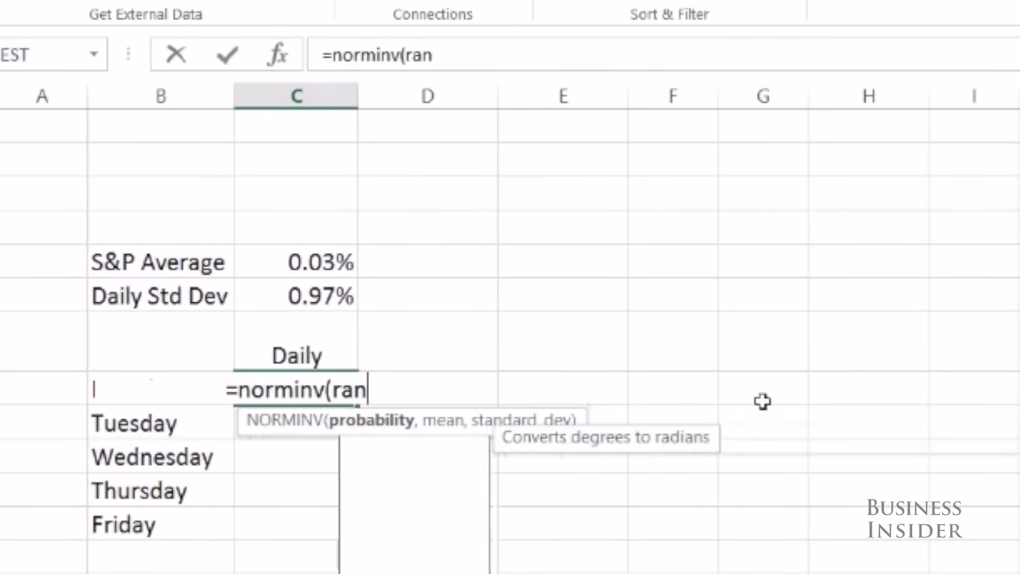
pyautogui.write('d()')
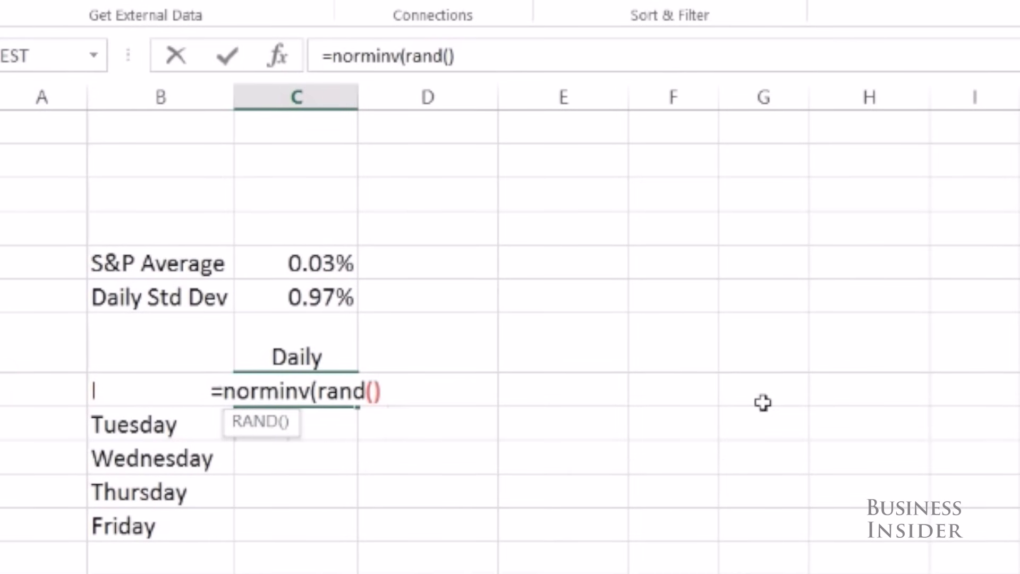
pyautogui.write(',')
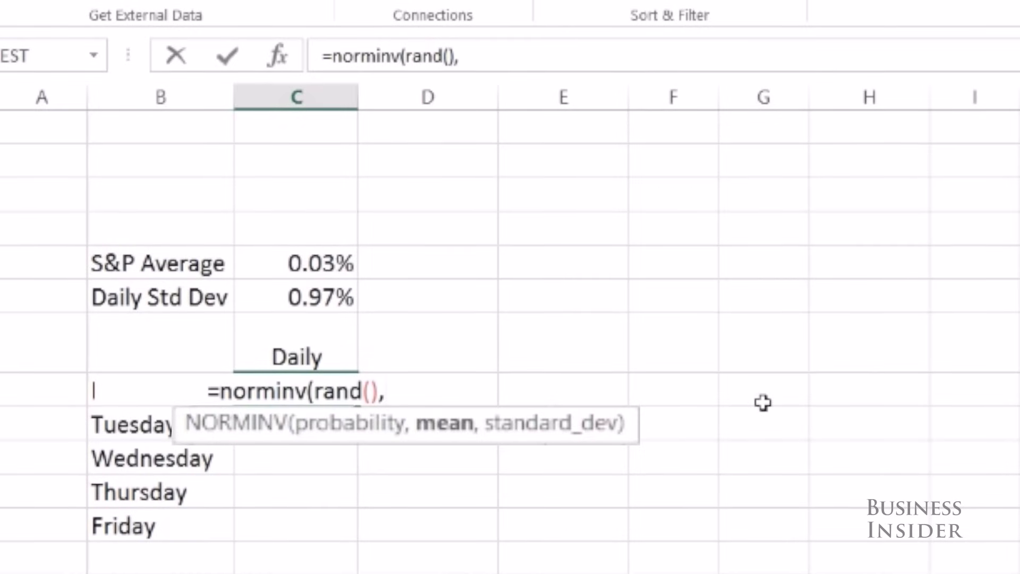
pyautogui.moveTo(247, 189)
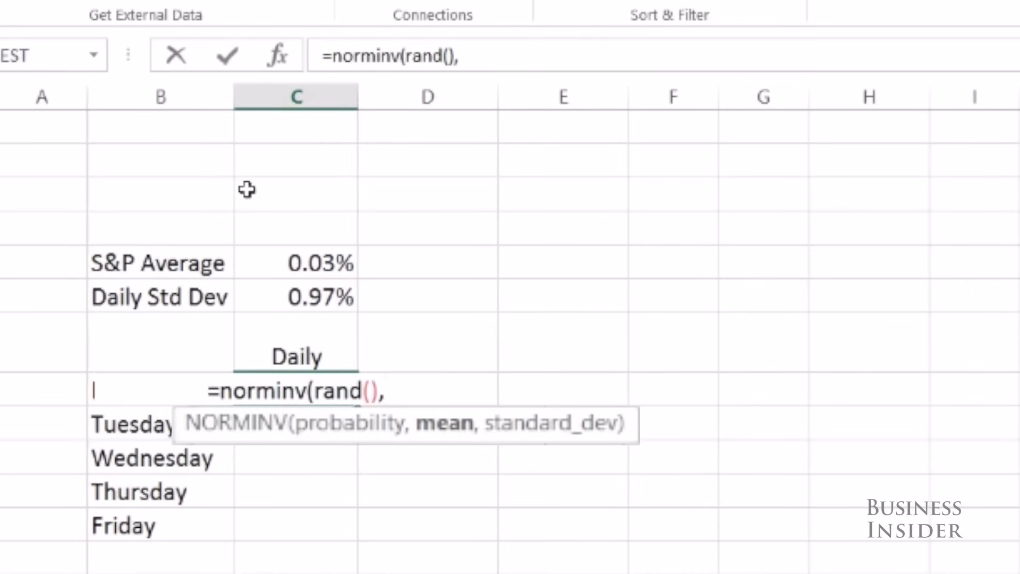
pyautogui.click(296, 262)
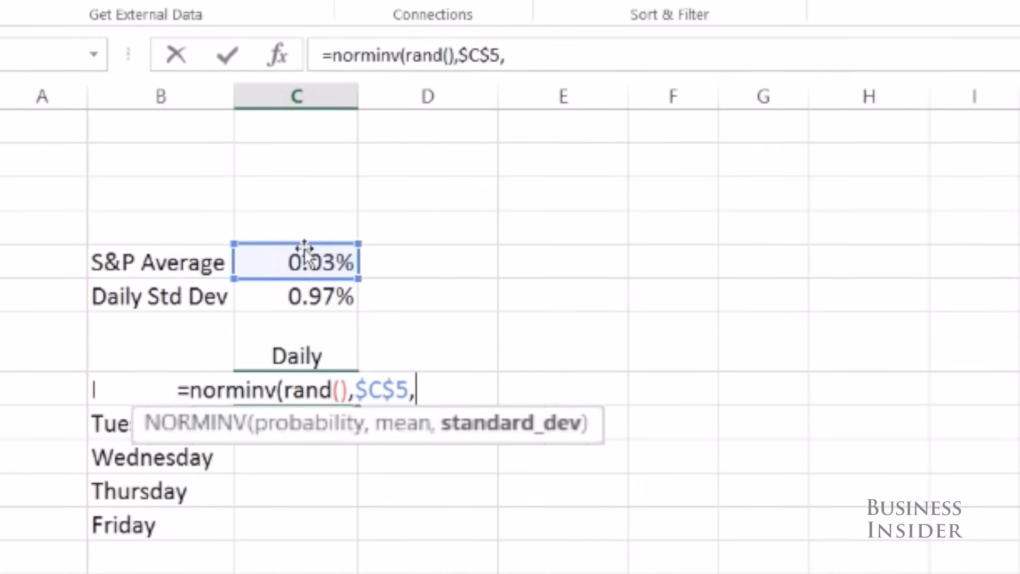
pyautogui.click(296, 296)
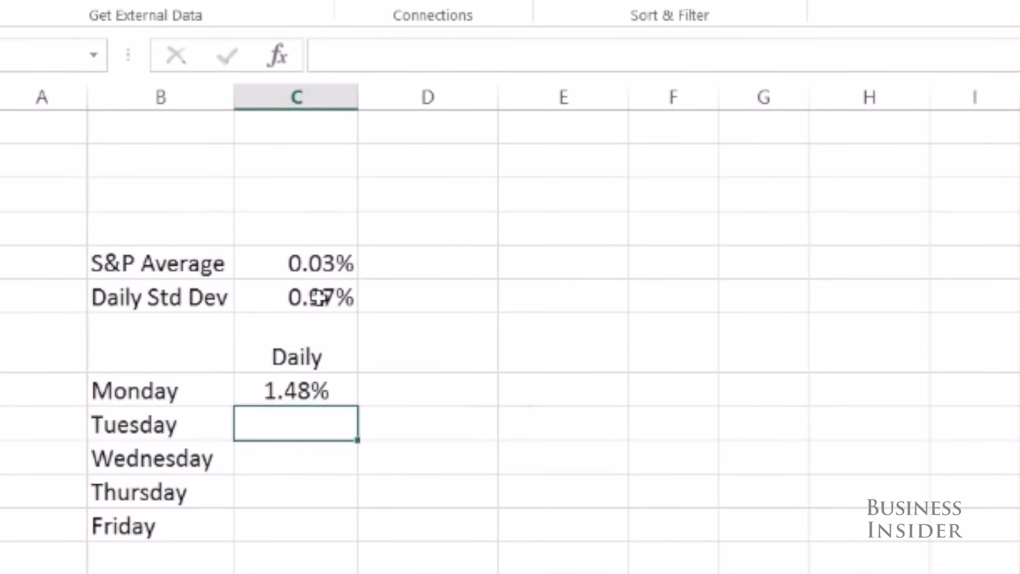
# Fill the NORMINV formula from C8 down through Friday in C12.
pyautogui.click(295, 390)
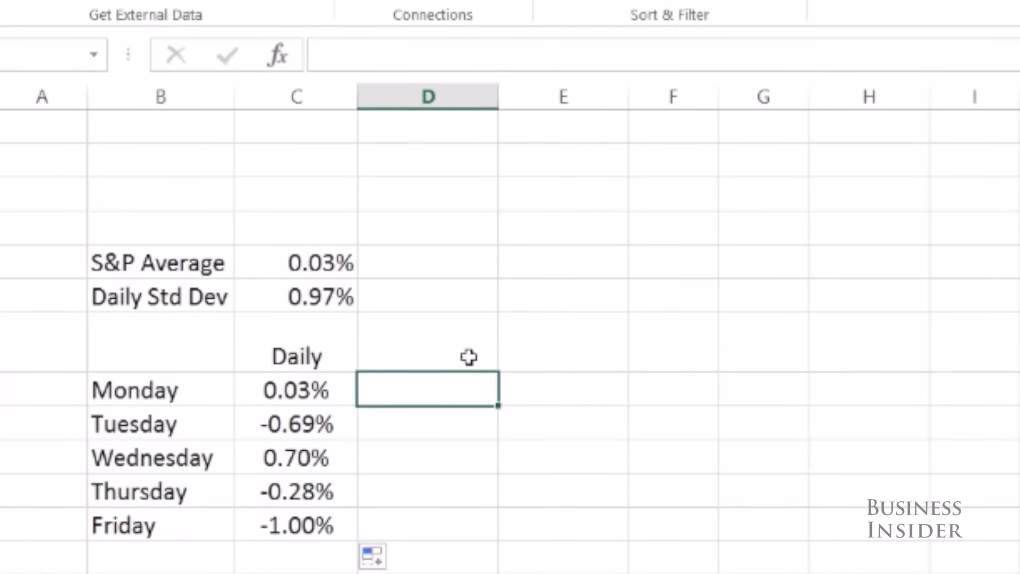
pyautogui.click(427, 343)
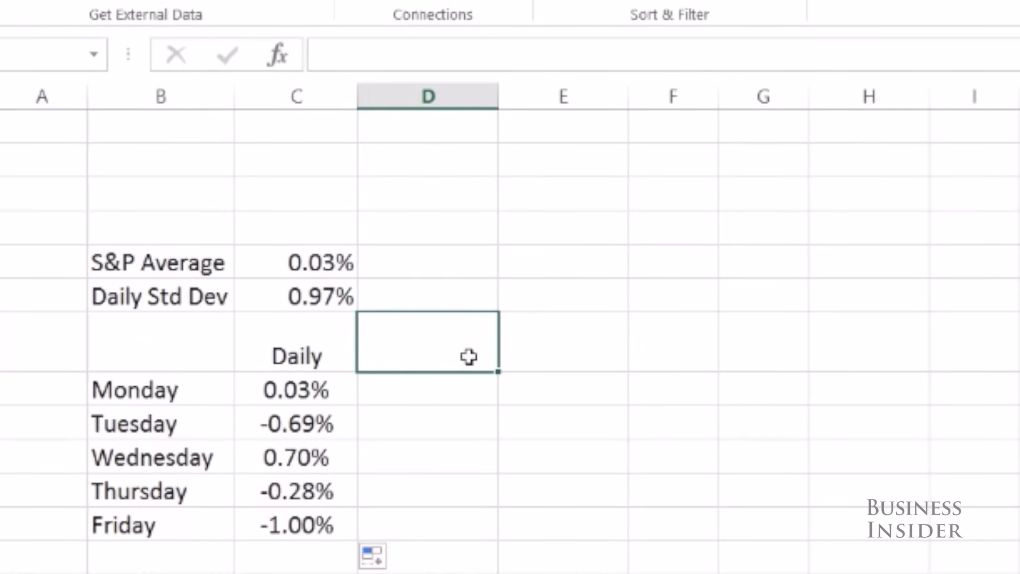
# Build the Cumulative column: =C8 for Monday, =(C9+1)*(D8+1)-1 compounding through a bold Friday total, with numbered trial rows below.
pyautogui.write('Cumulative')
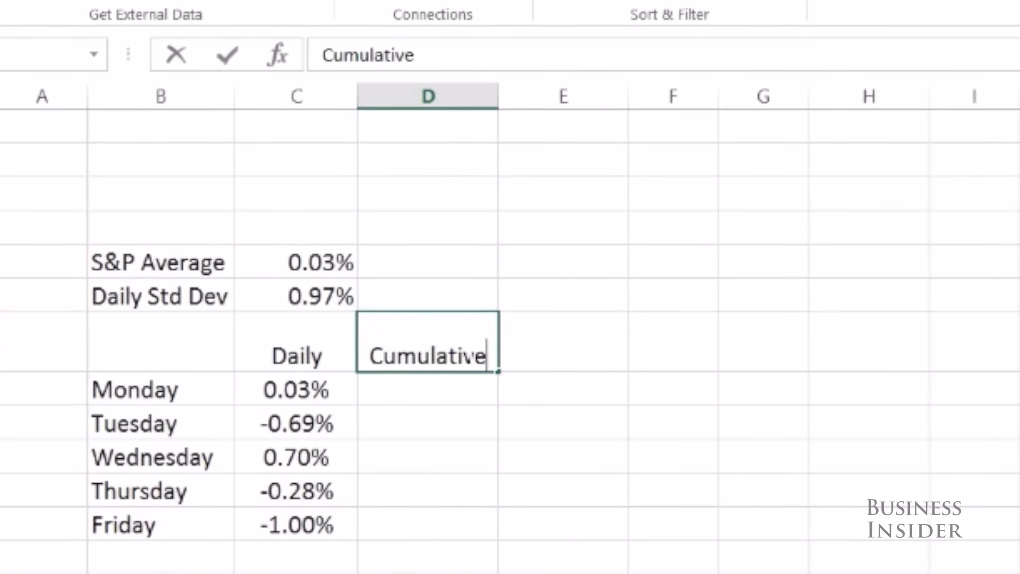
pyautogui.write('=C8')
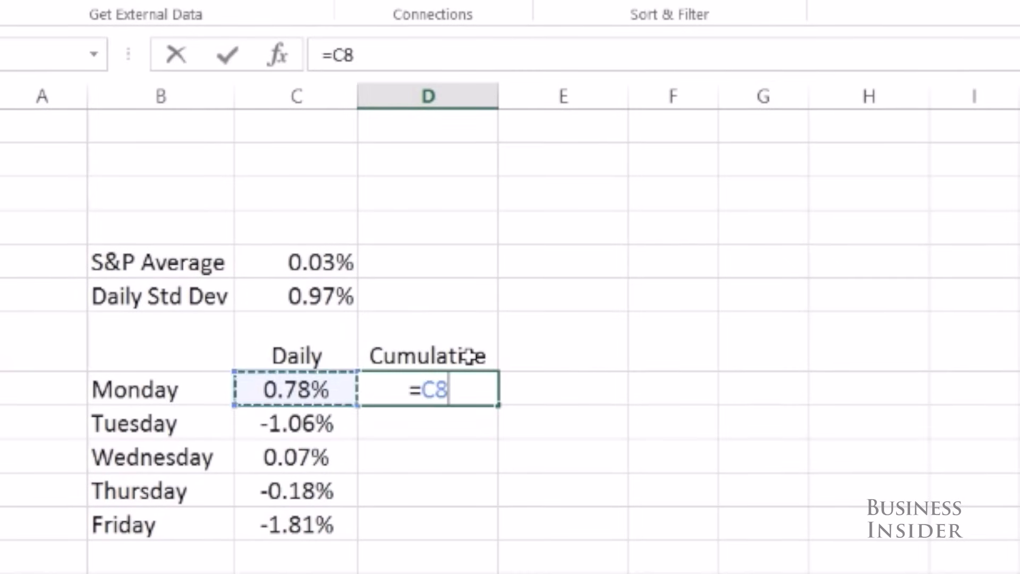
pyautogui.write('=(C9')
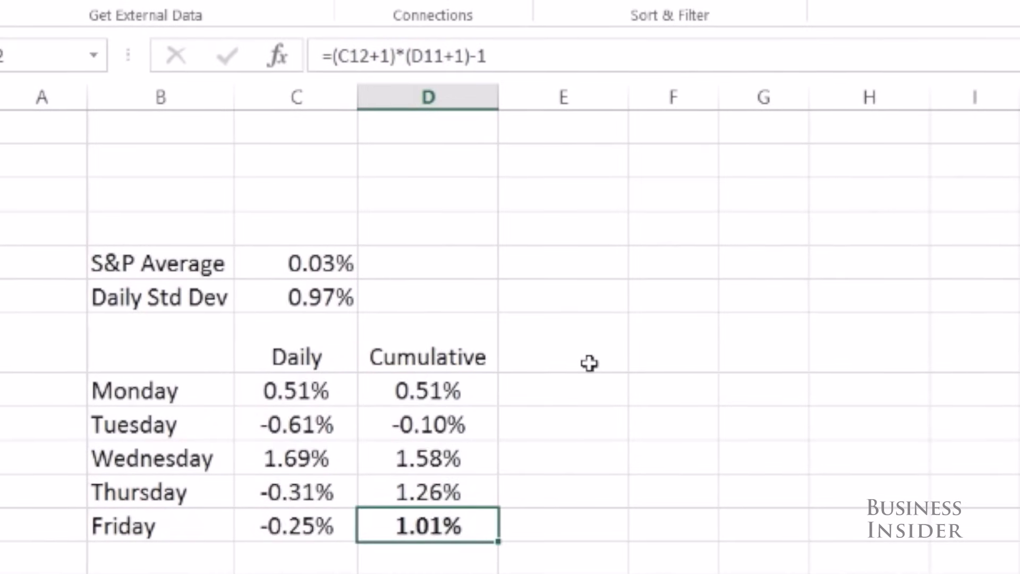
pyautogui.click(296, 389)
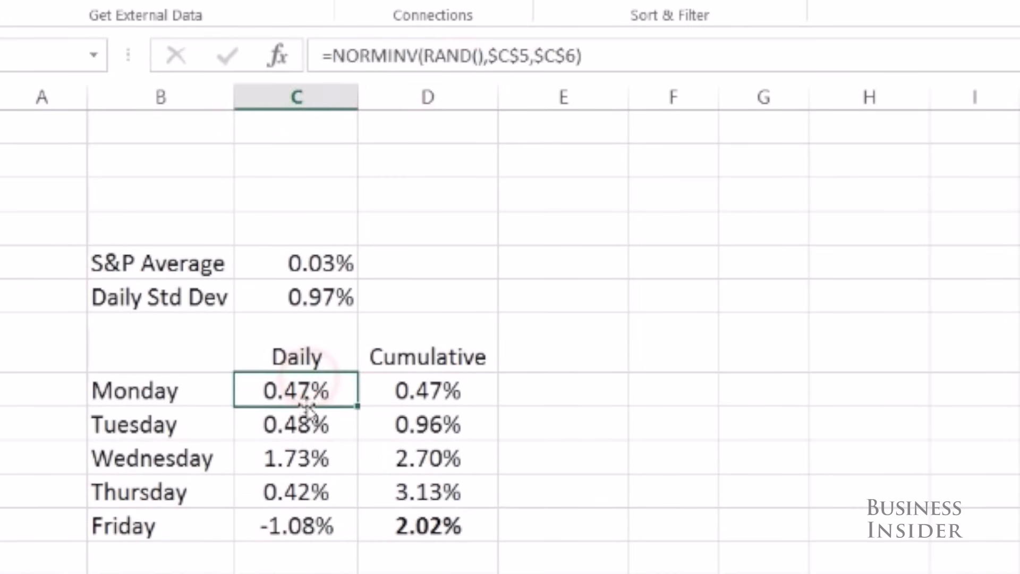
pyautogui.click(427, 525)
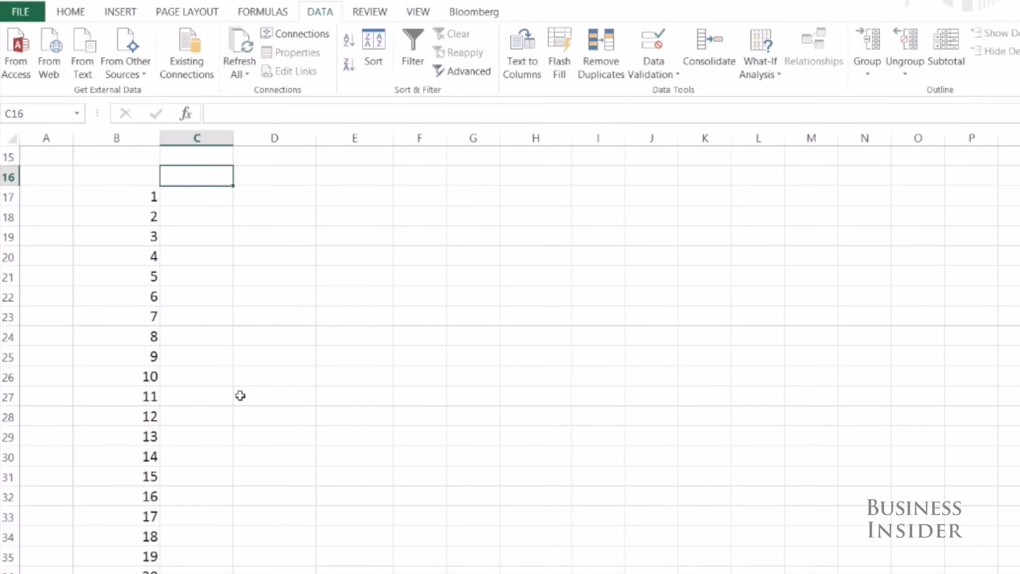
# Select the 10,000-row trial range B16:C10016 and bring up What-If Analysis on the Data ribbon.
pyautogui.scroll(3)
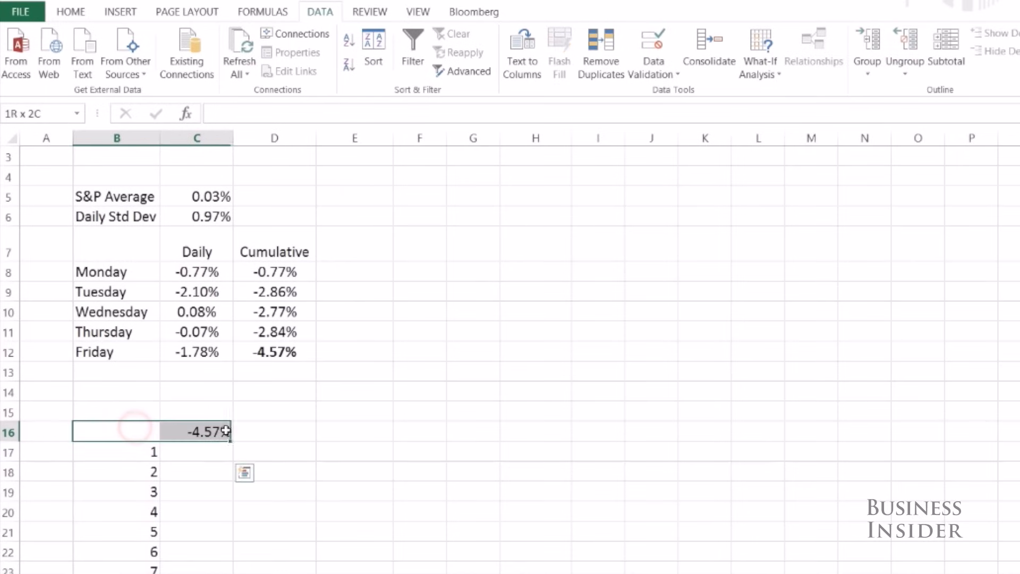
pyautogui.click(117, 432)
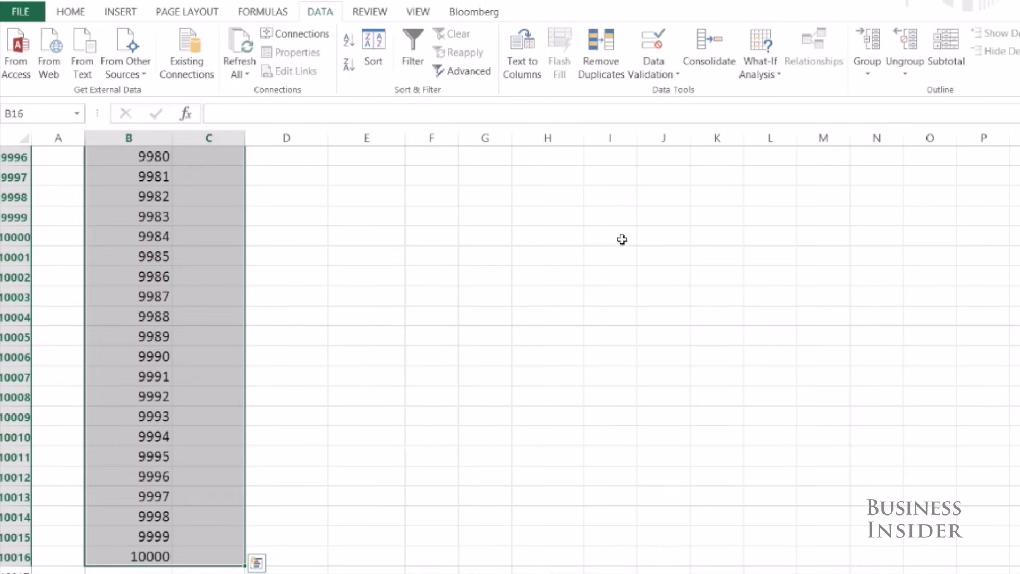
pyautogui.click(320, 12)
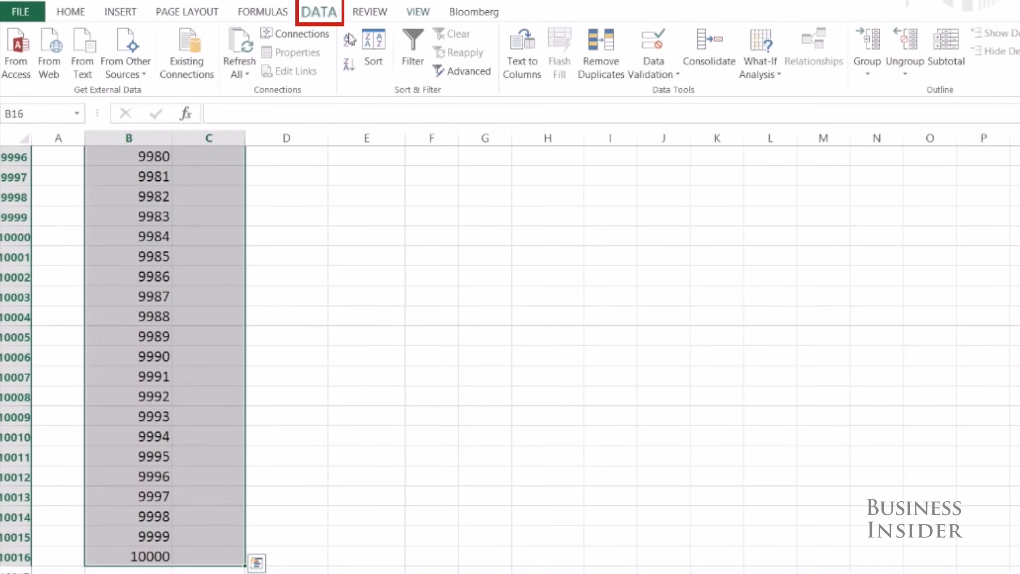
pyautogui.click(757, 54)
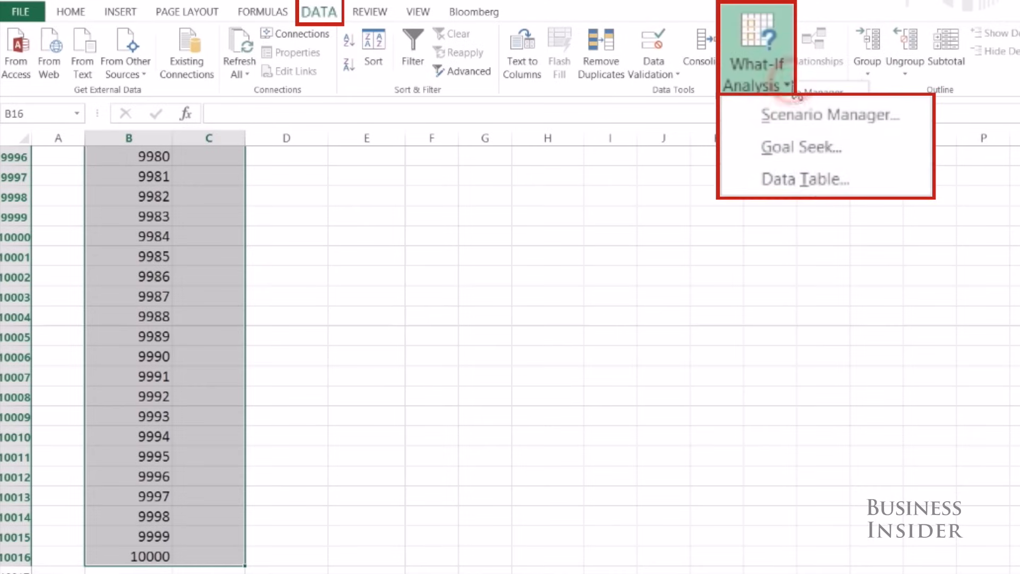
# Run a Data Table with empty cell E14 as column input, filling the trials with simulated cumulative returns.
pyautogui.click(803, 180)
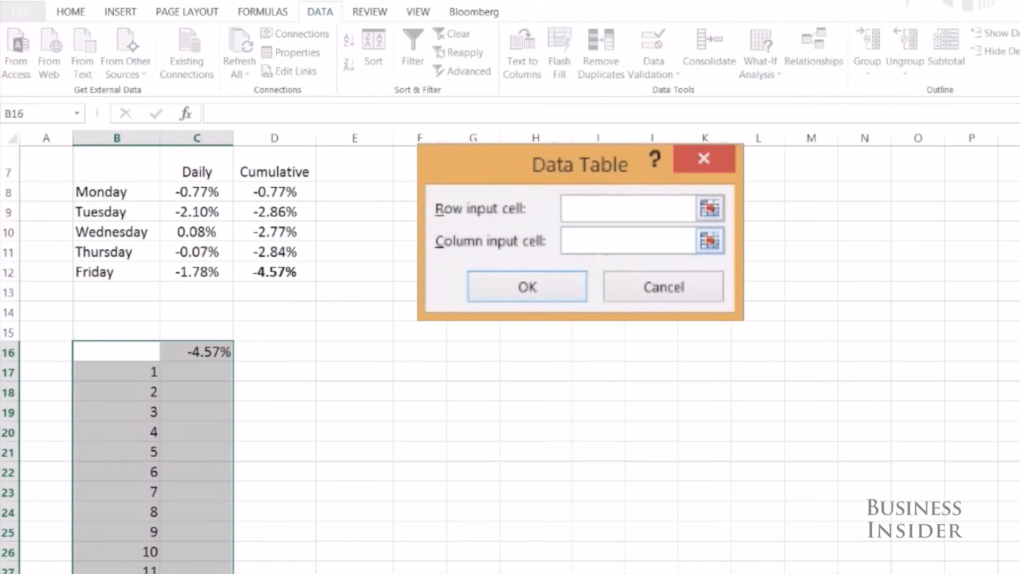
pyautogui.click(353, 310)
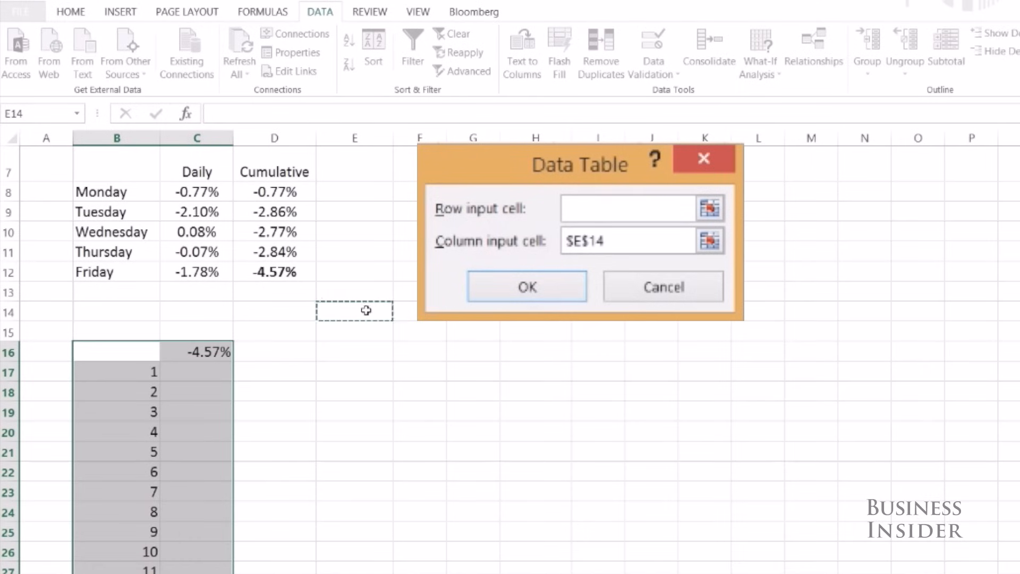
pyautogui.moveTo(389, 288)
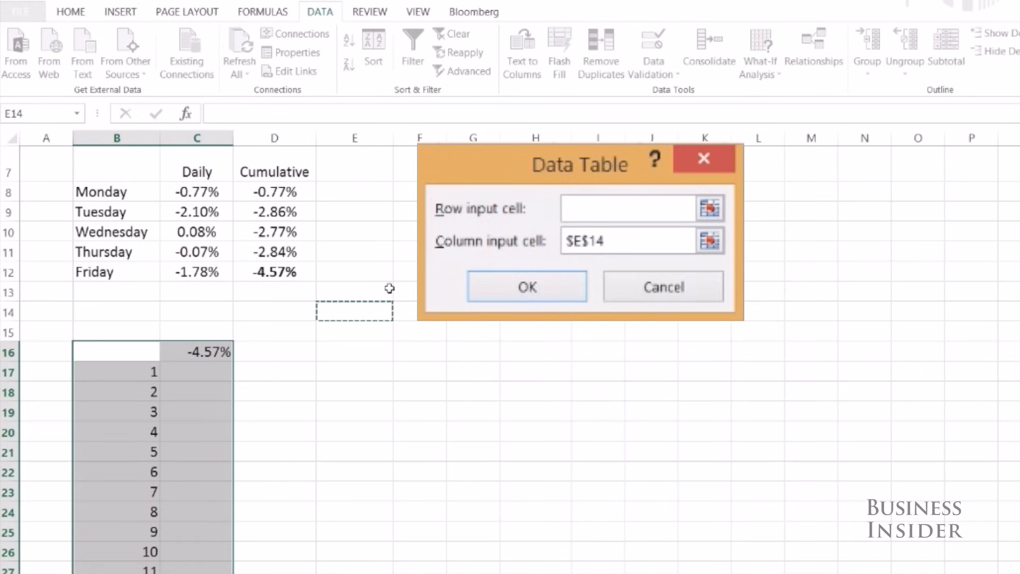
pyautogui.click(624, 240)
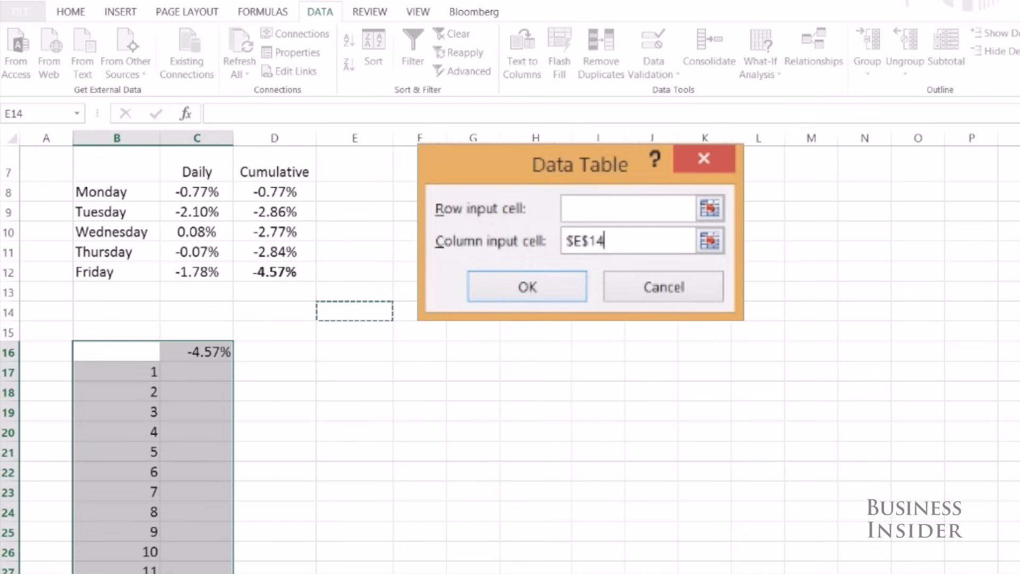
pyautogui.click(526, 285)
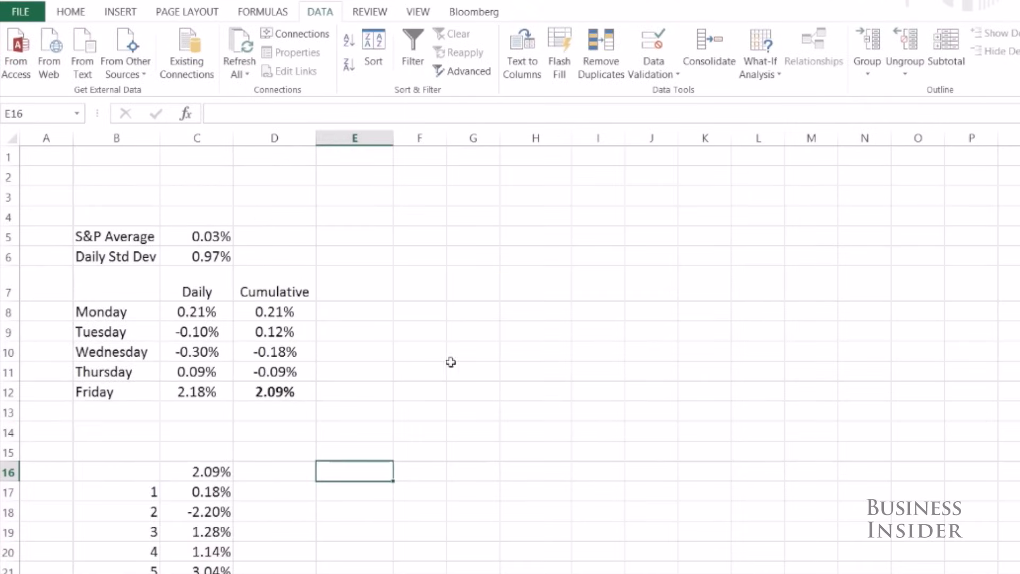
pyautogui.moveTo(370, 434)
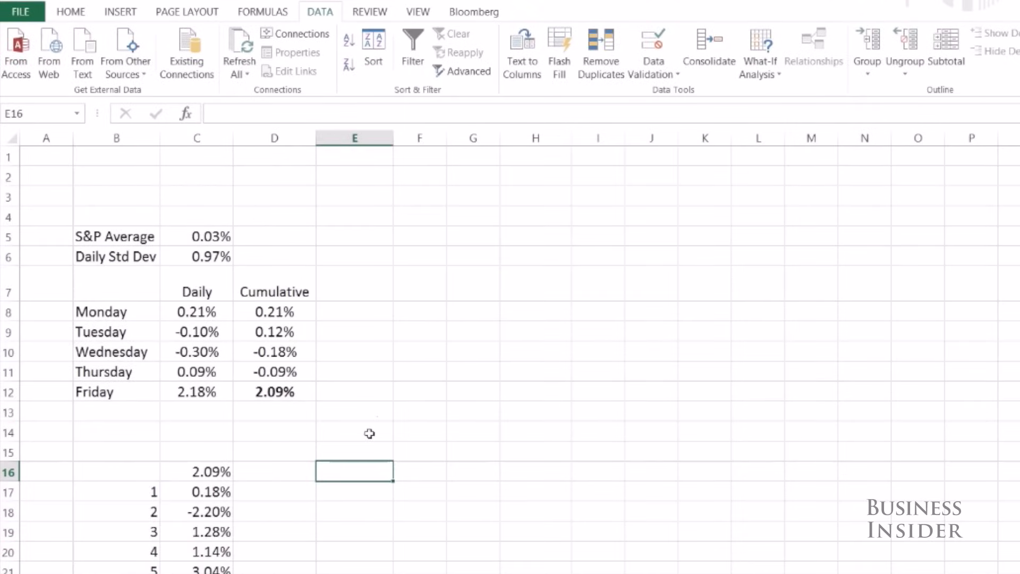
pyautogui.moveTo(365, 439)
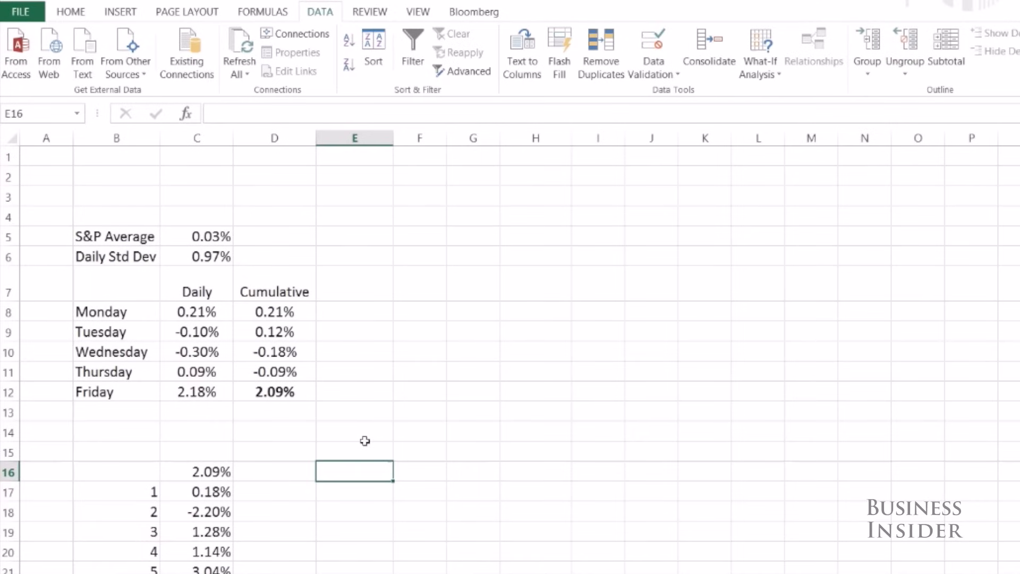
pyautogui.moveTo(358, 465)
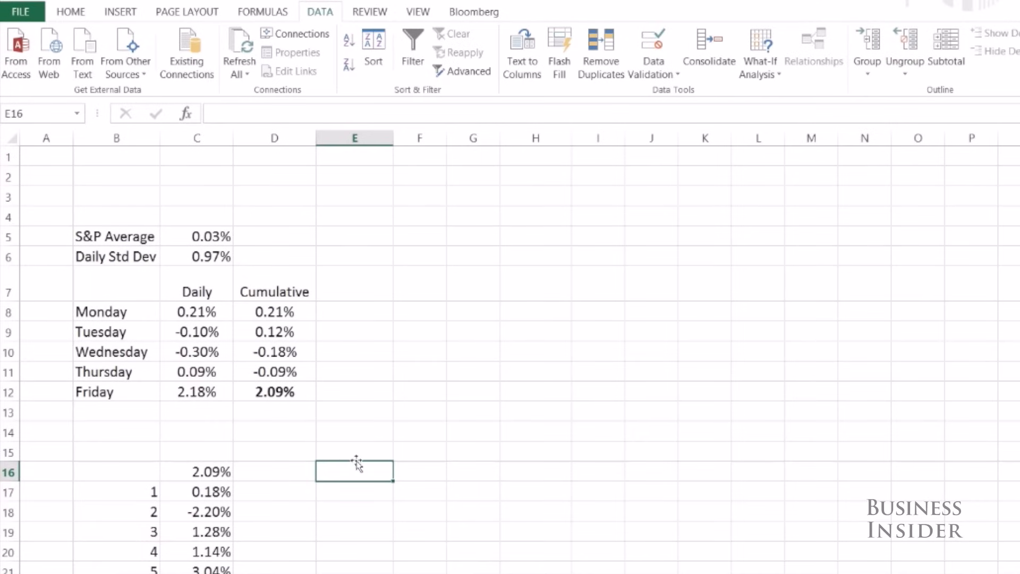
# Label an Average row beside the trials with =AVERAGE(C17:C10016), giving 0.15%.
pyautogui.write('Average')
pyautogui.click(354, 492)
pyautogui.write('S')
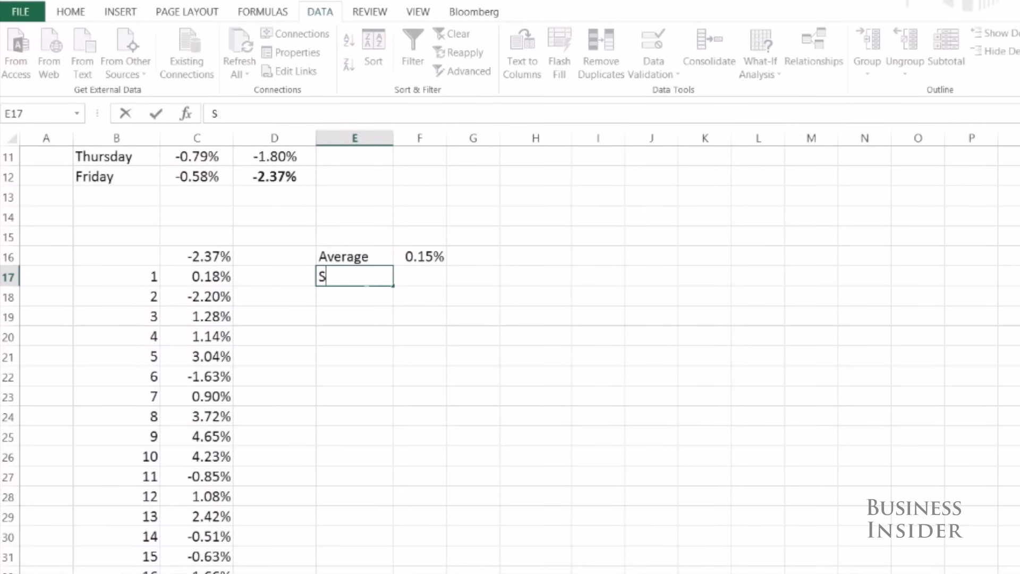
# Add a Std Dev row with =STDEV(C17:C10016), giving 2.17%, and begin the next label.
pyautogui.press('Return')
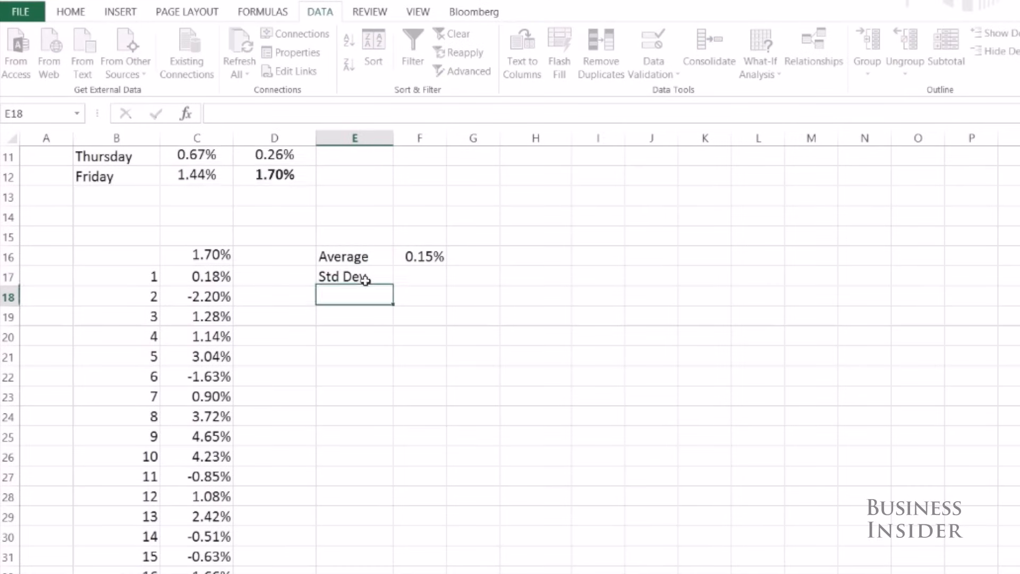
pyautogui.write('=stdev(C17:C10016')
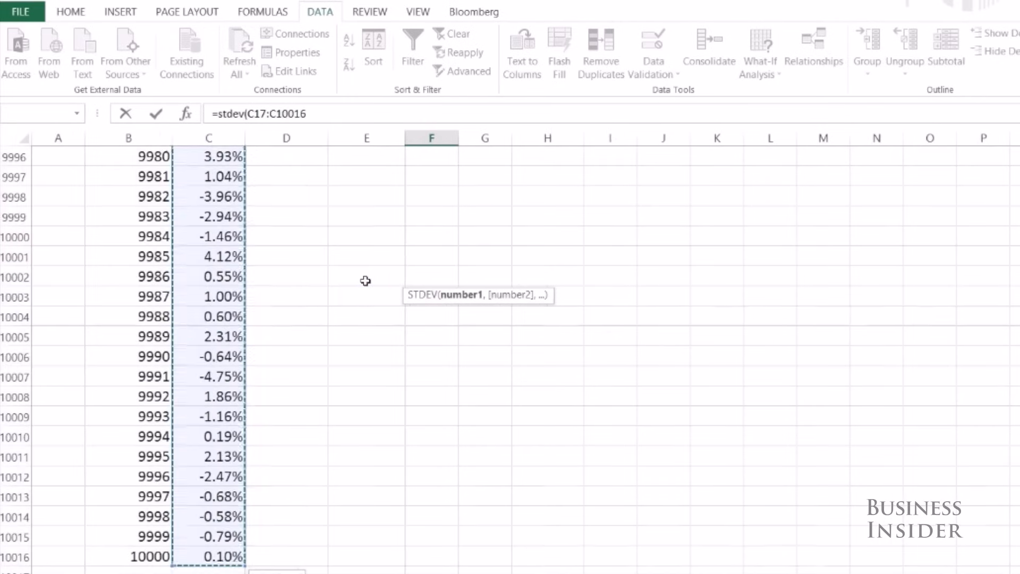
pyautogui.press('Return')
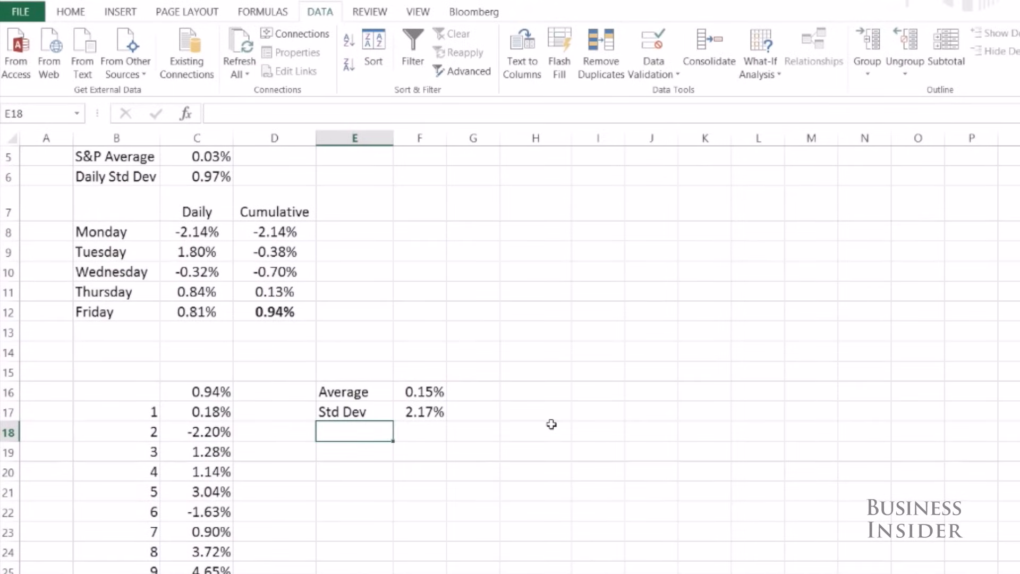
pyautogui.write('Pro')
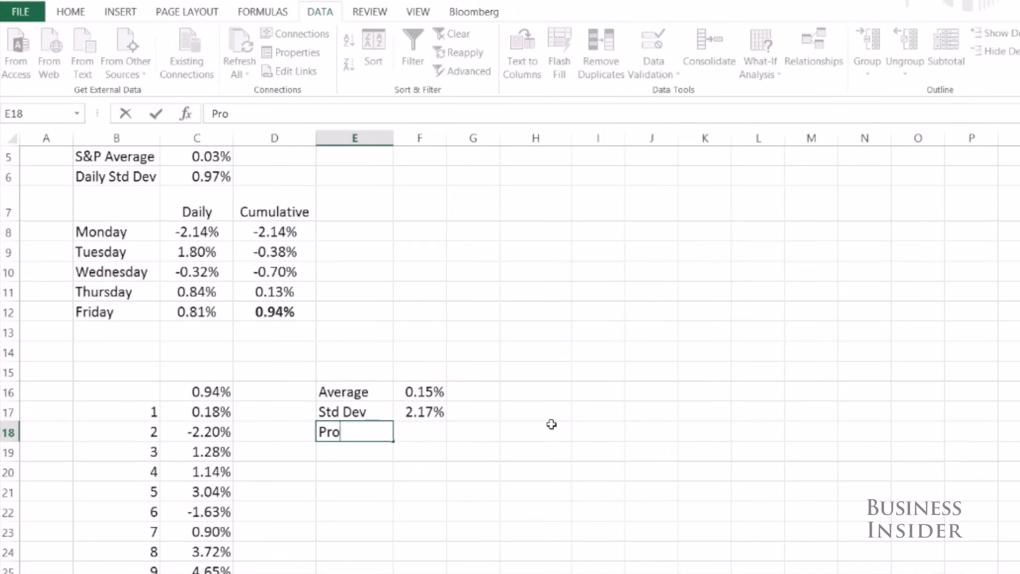
# Add a 'Prob > 5' row computing =COUNTIF(C17:C10016,">.05")/10000.
pyautogui.write('b > 5')
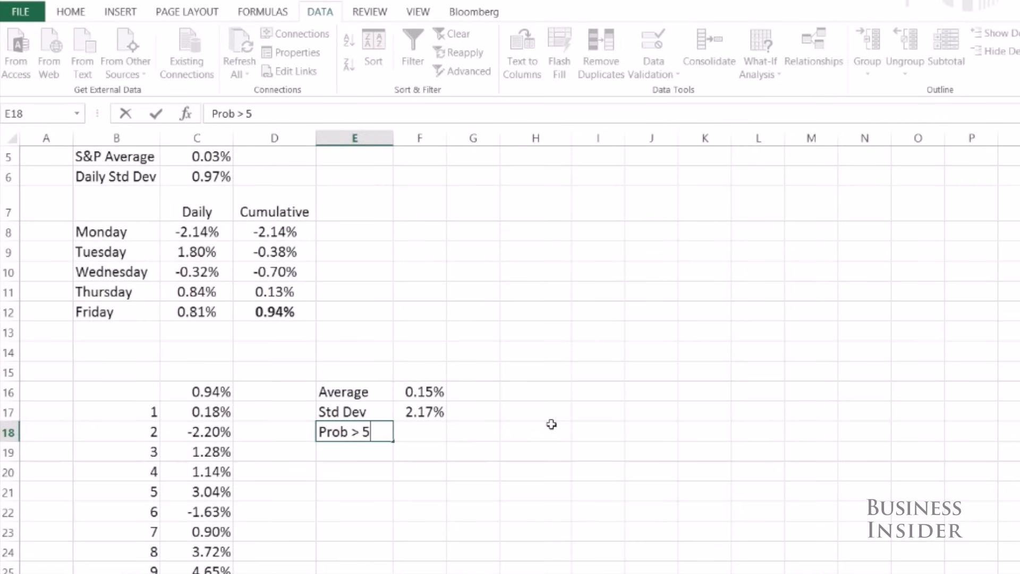
pyautogui.write('=countif(C17:C10016')
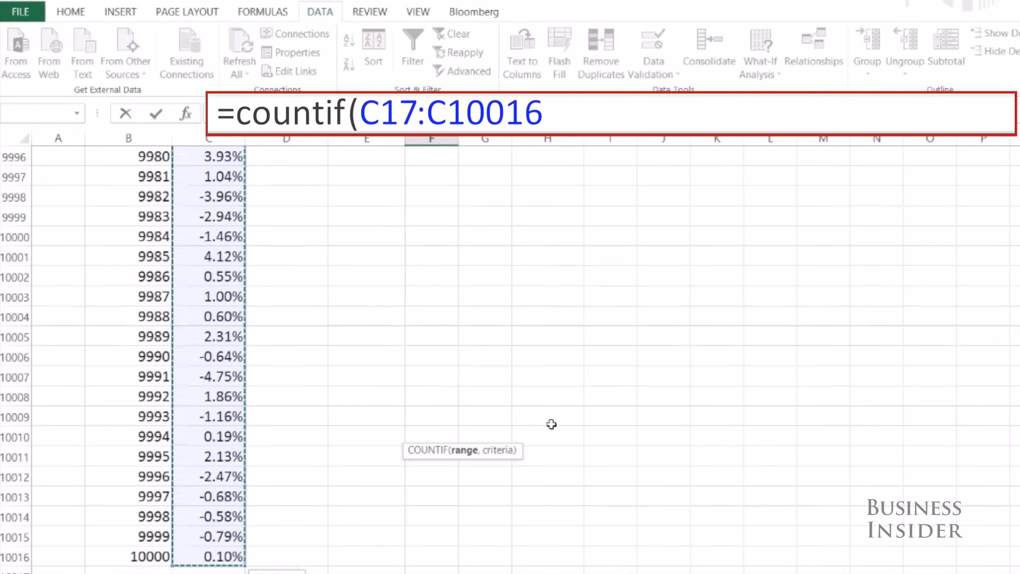
pyautogui.write(',')
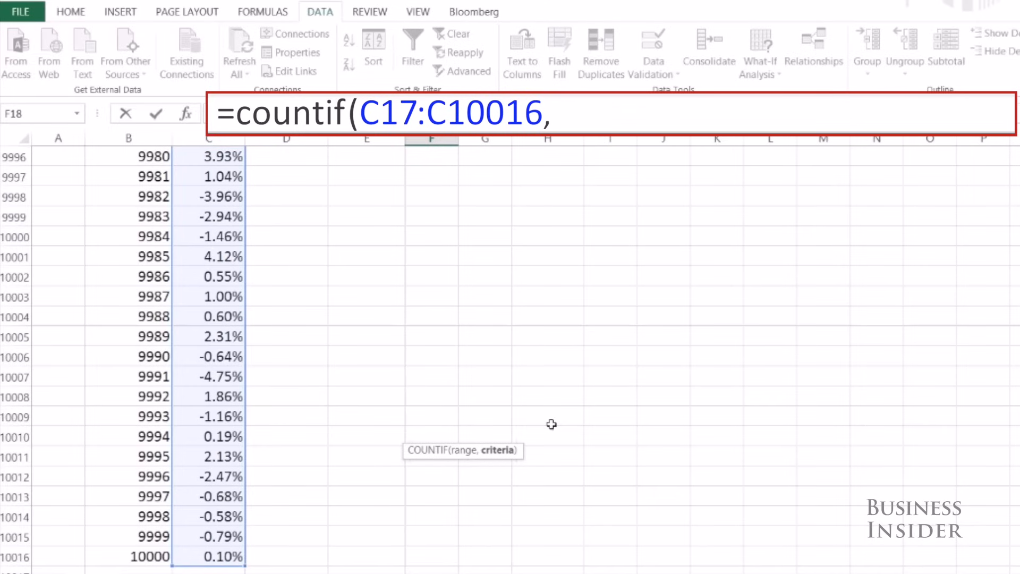
pyautogui.write('">.05") /1')
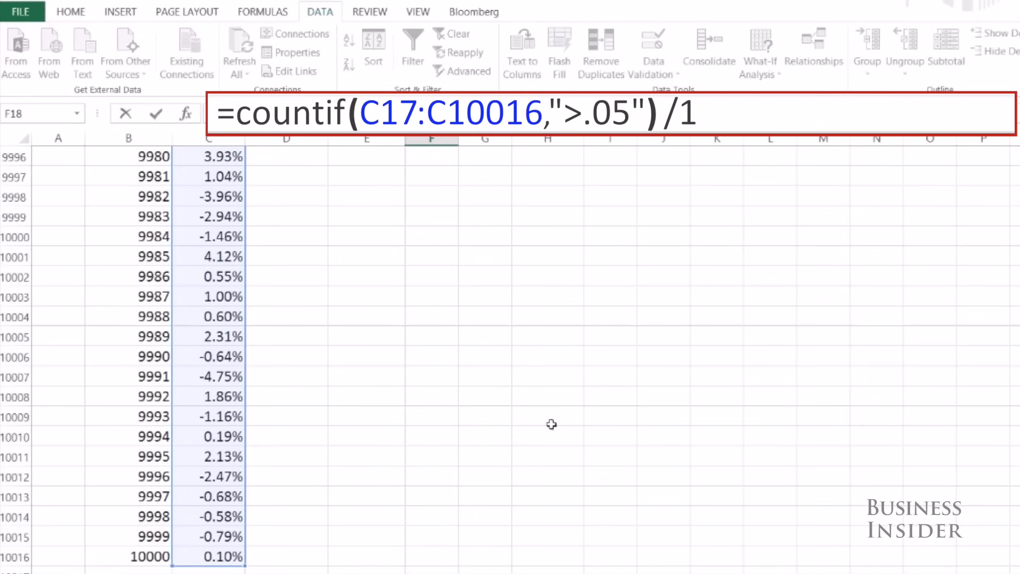
pyautogui.write('0000')
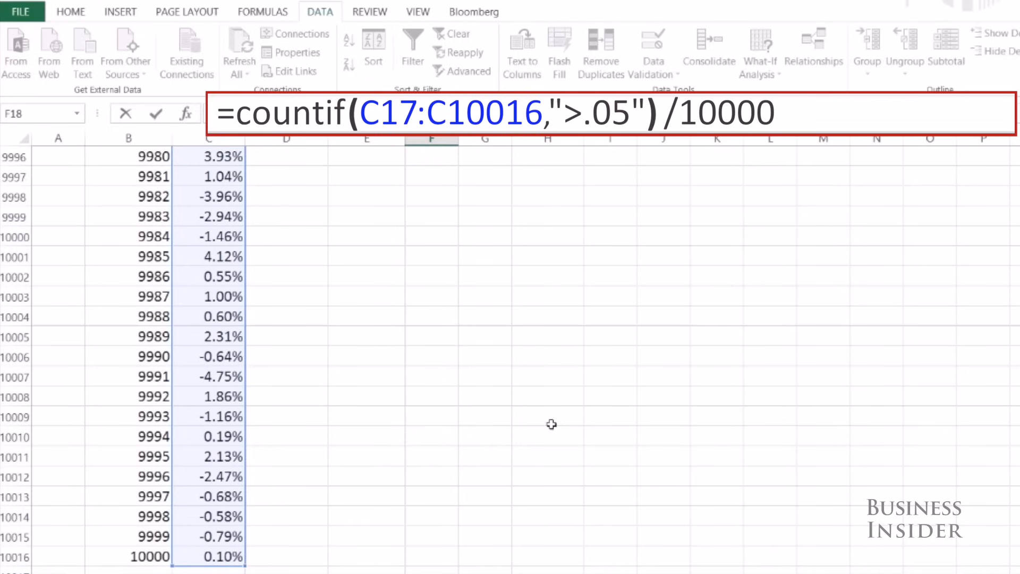